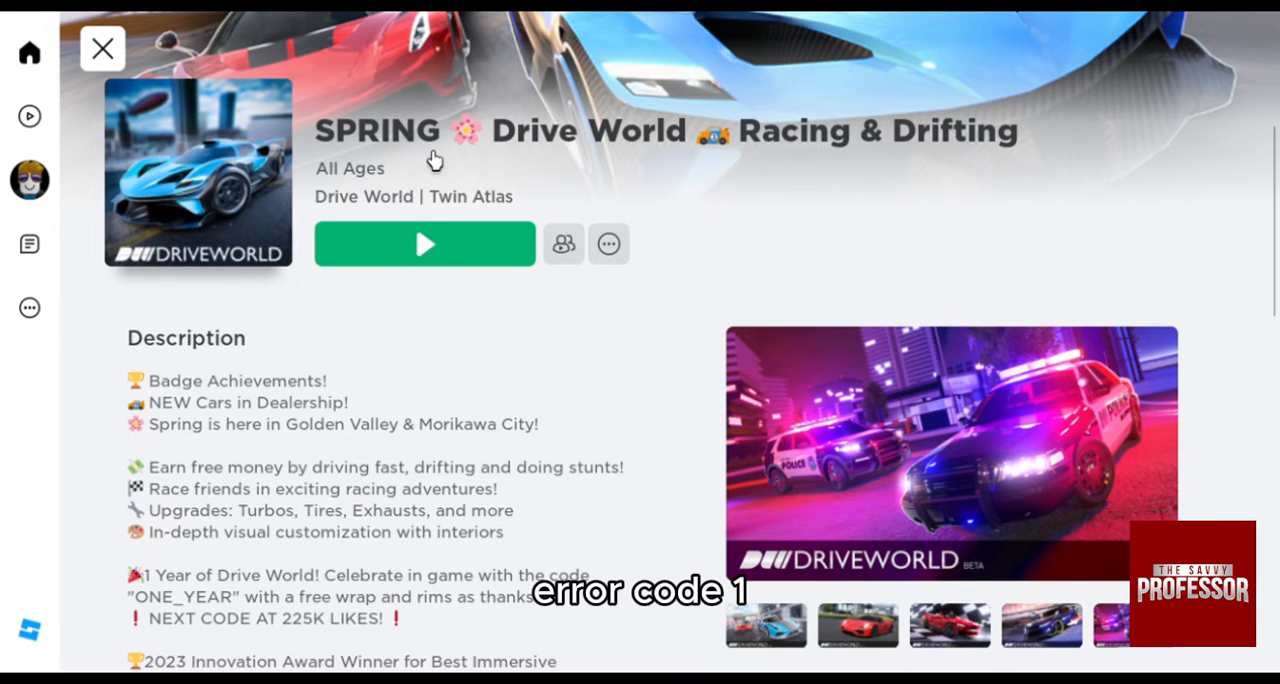
- Close the Drive World game page to return to the Home page of recommended games
{"action": "left_click", "coordinate": [102, 48]}
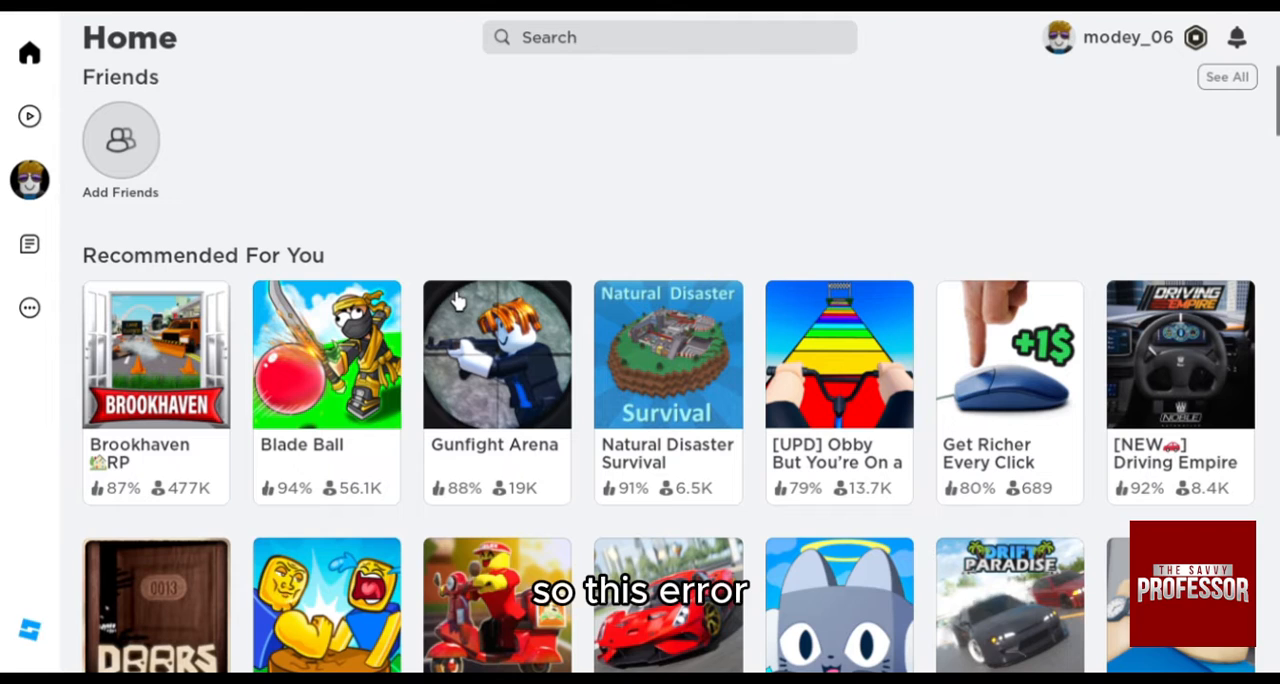
{"action": "mouse_move", "coordinate": [425, 348]}
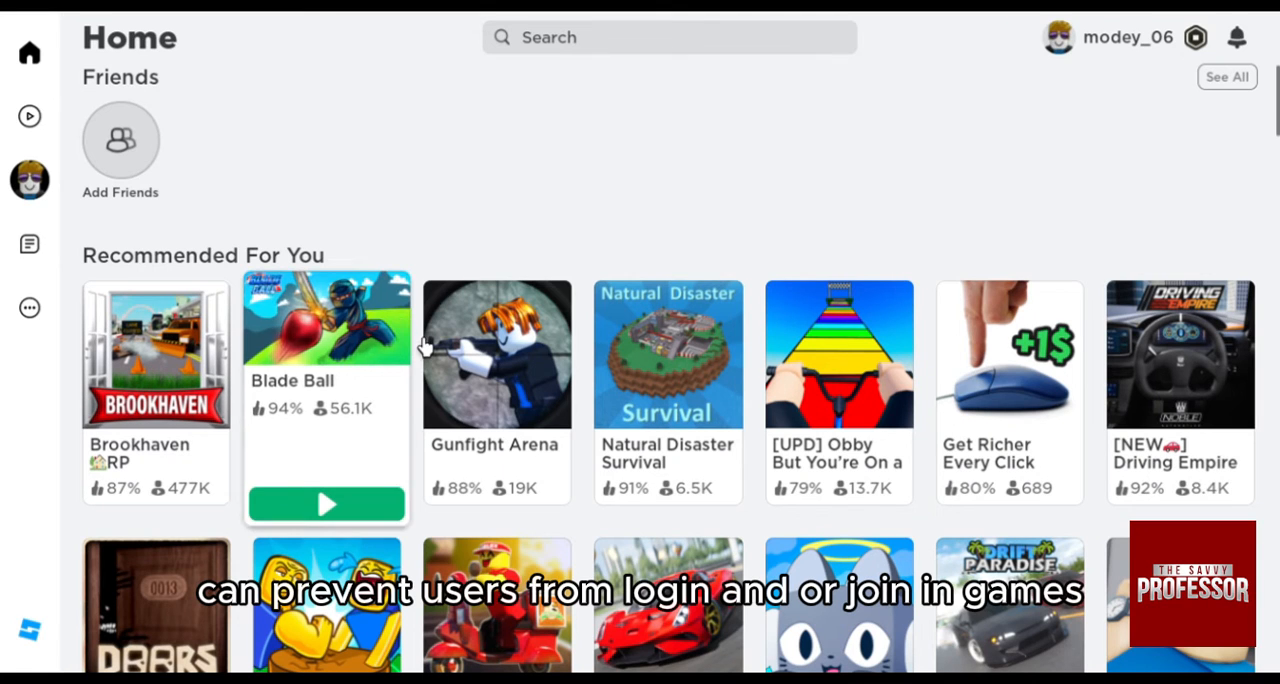
{"action": "mouse_move", "coordinate": [990, 370]}
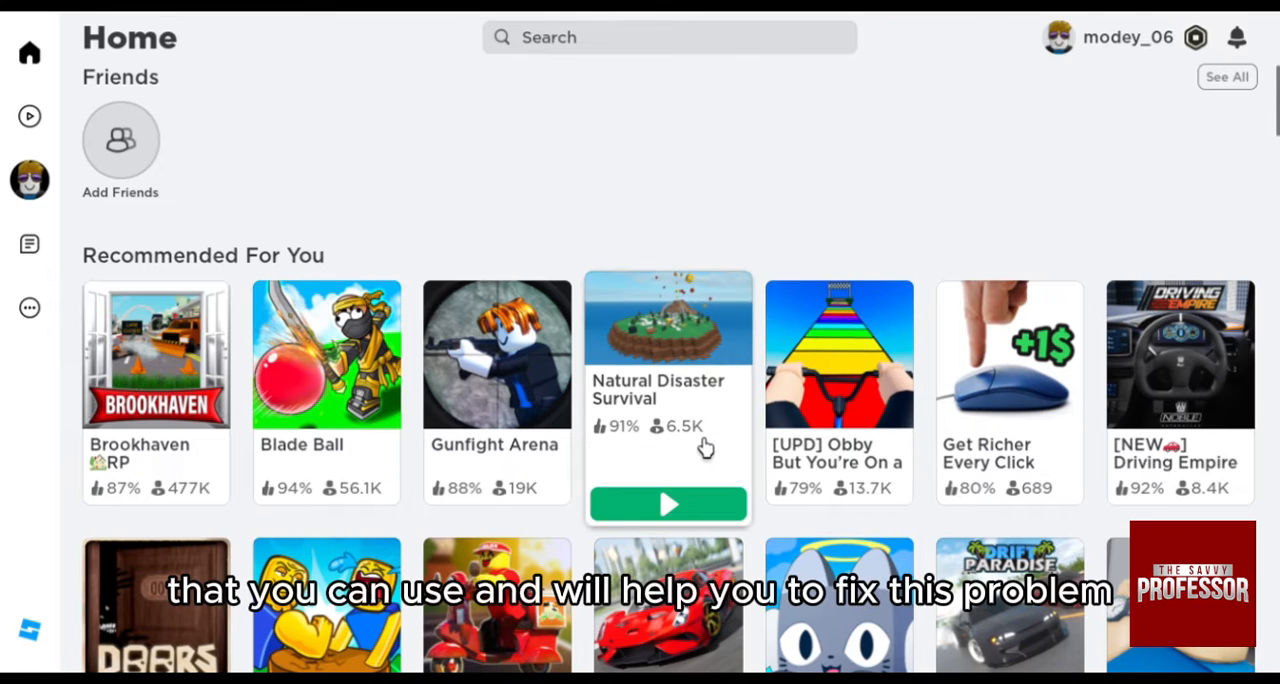
{"action": "left_click", "coordinate": [668, 317]}
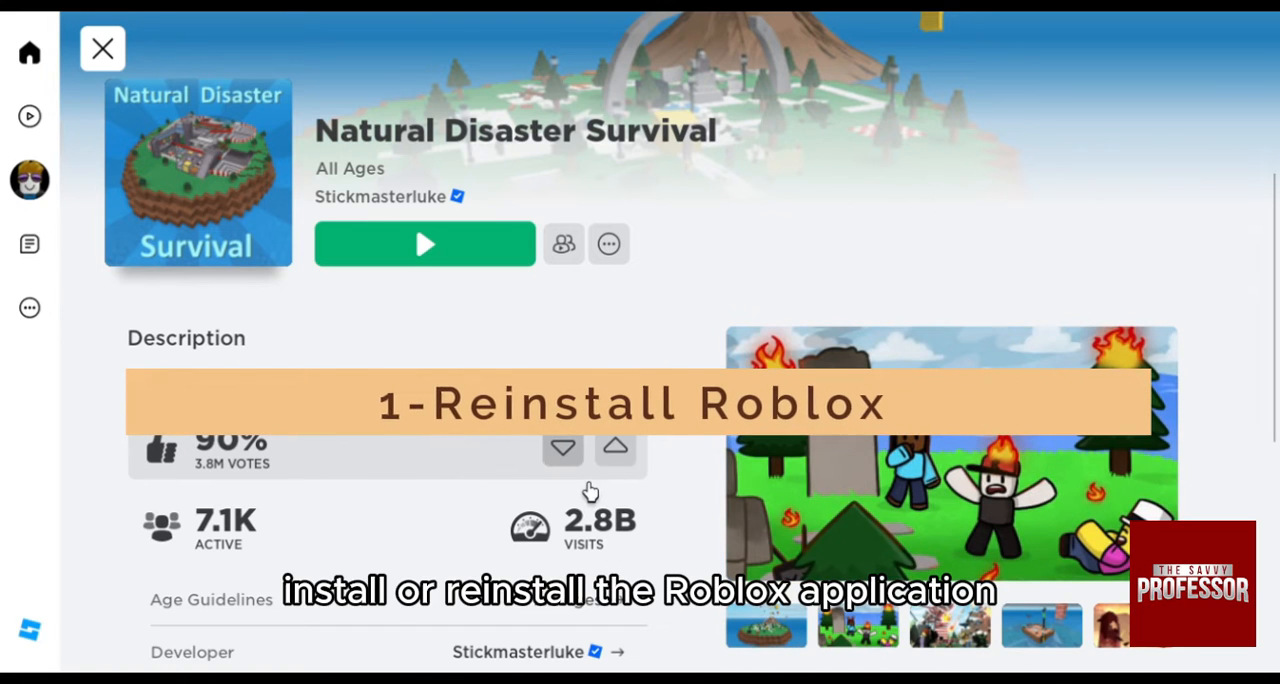
{"action": "mouse_move", "coordinate": [1067, 490]}
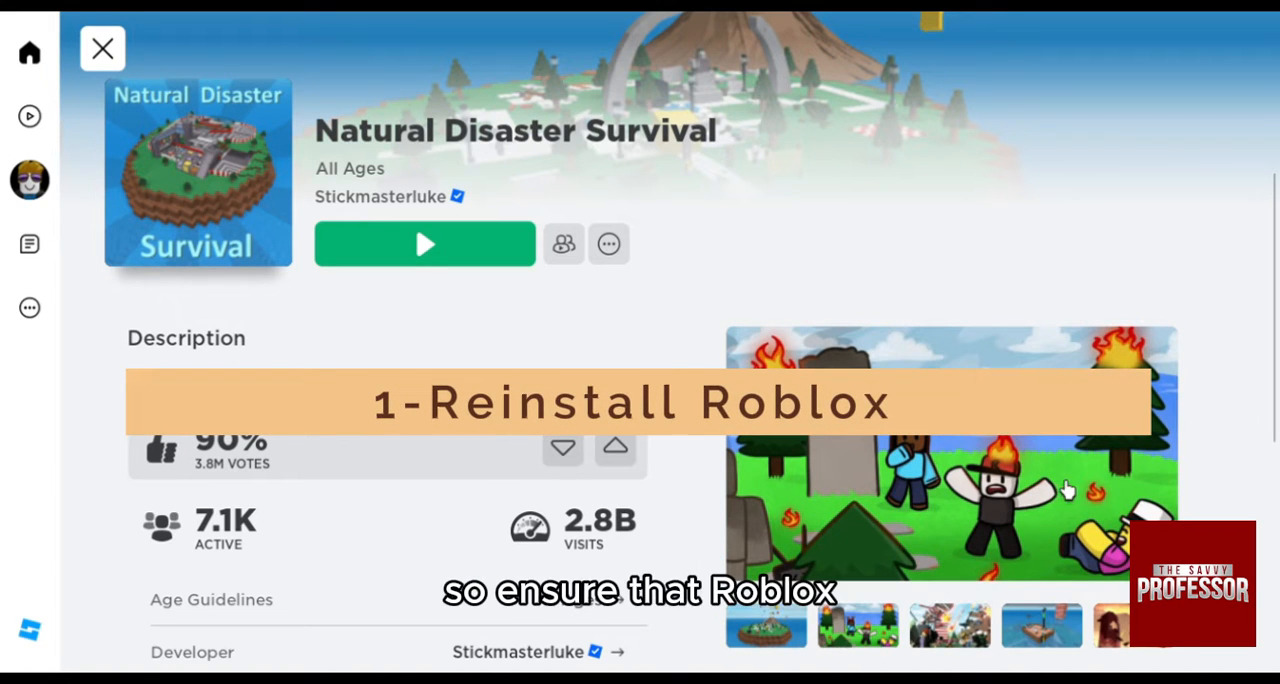
{"action": "mouse_move", "coordinate": [891, 322]}
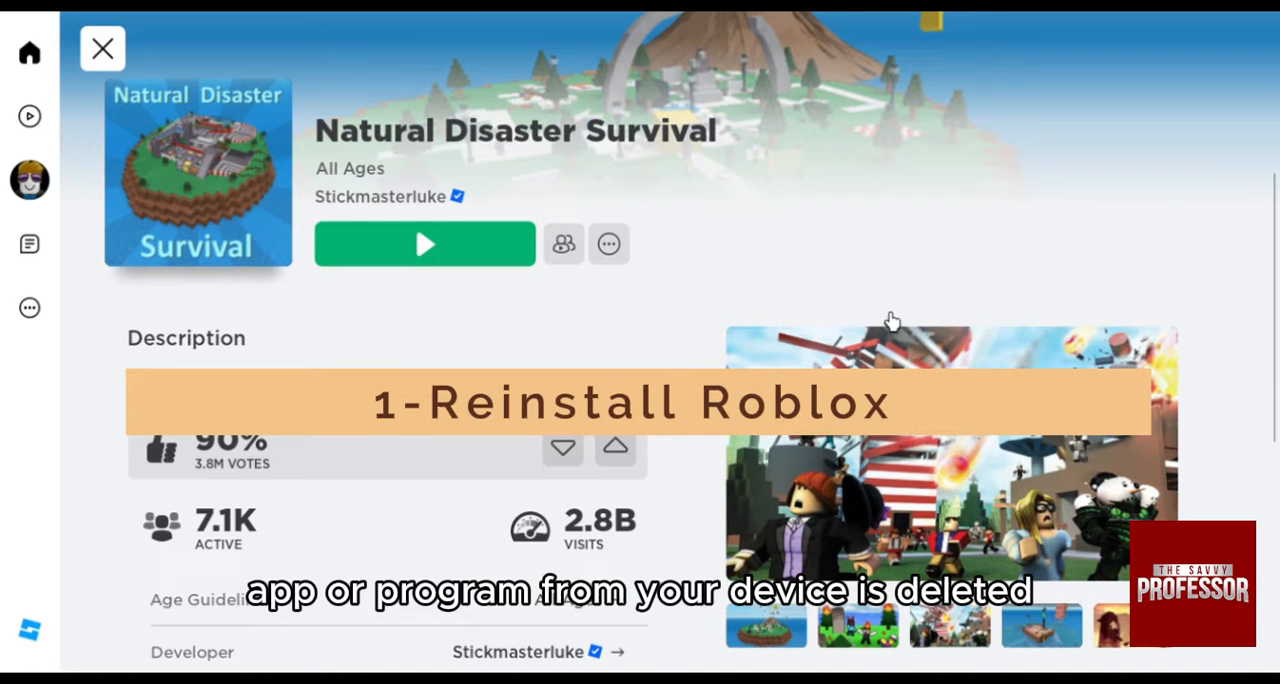
{"action": "mouse_move", "coordinate": [130, 95]}
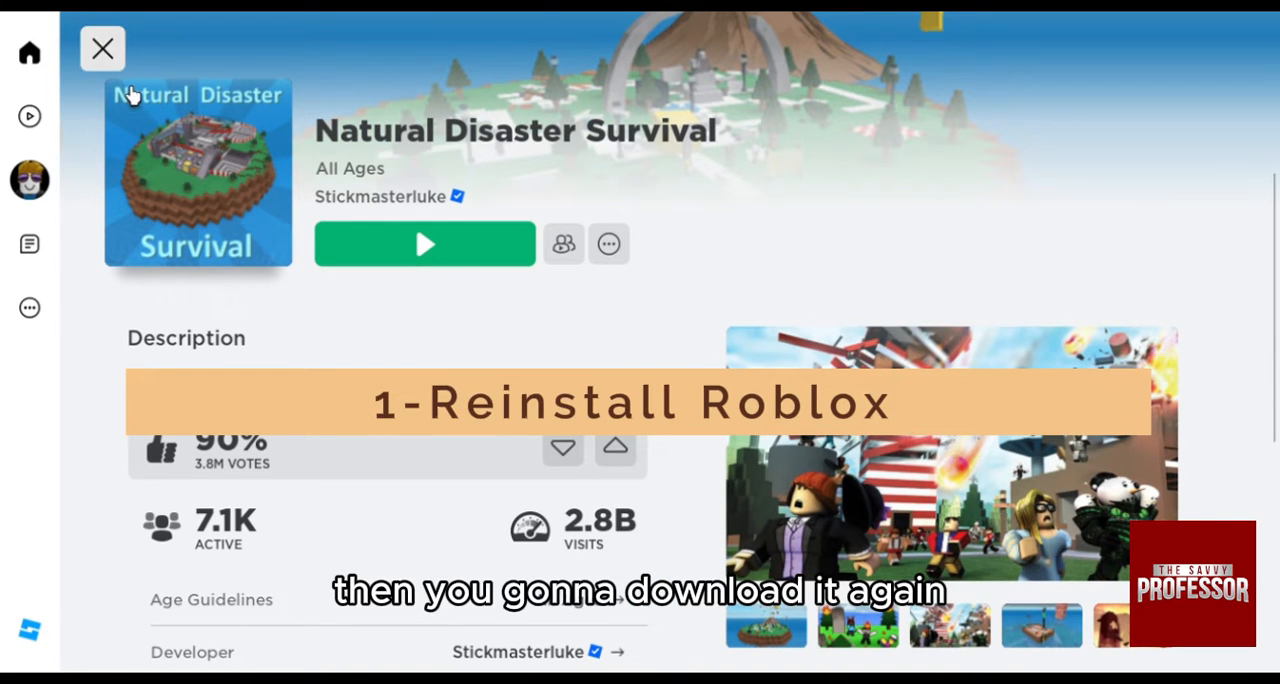
{"action": "left_click", "coordinate": [102, 48]}
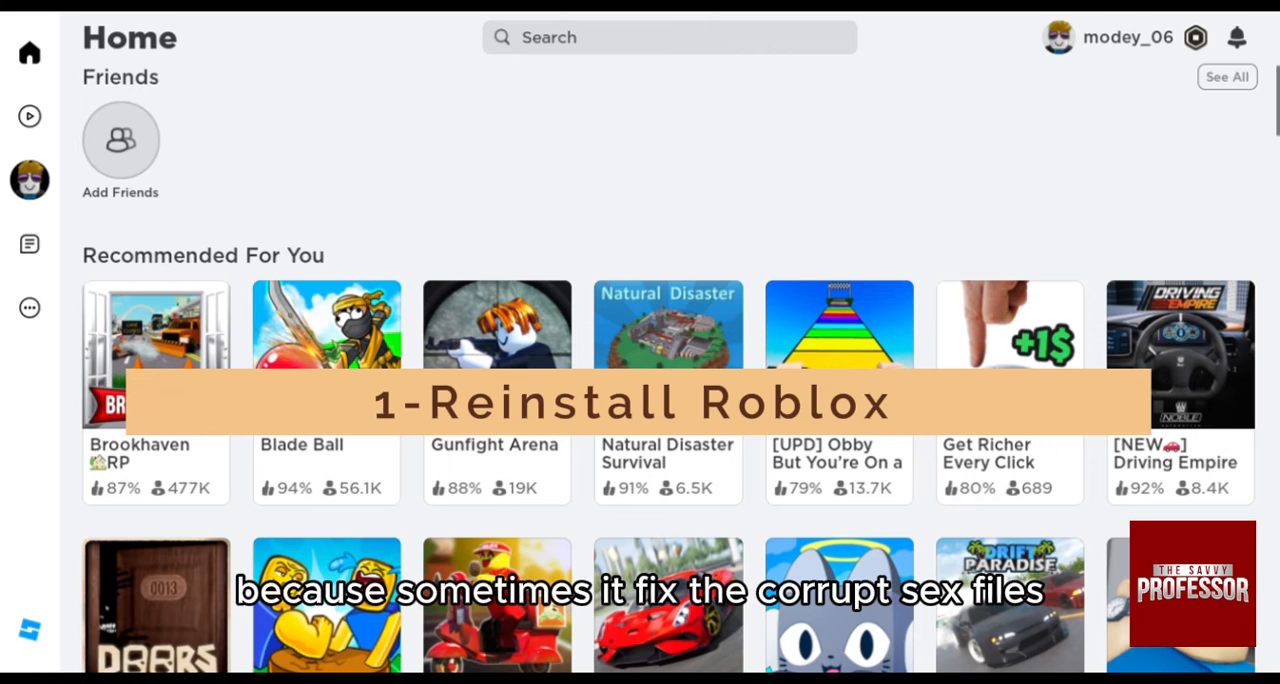
{"action": "scroll", "scroll_direction": "down", "scroll_amount": 3}
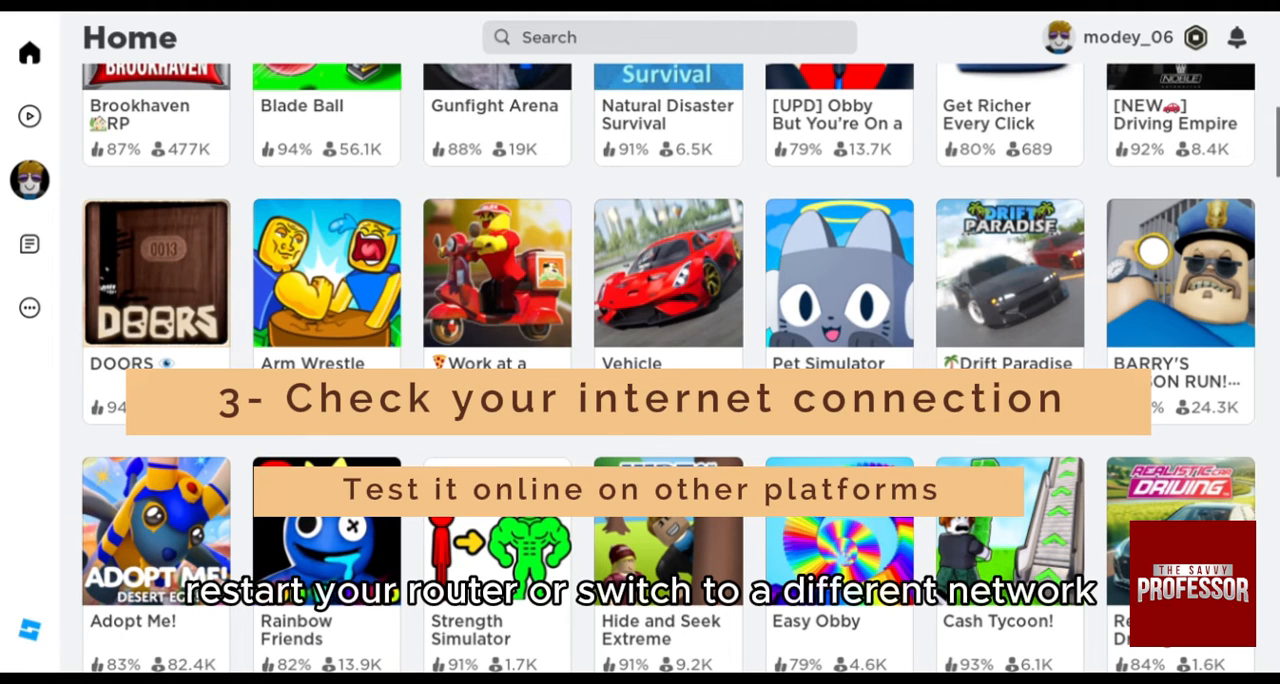
{"action": "scroll", "scroll_direction": "up", "scroll_amount": 3}
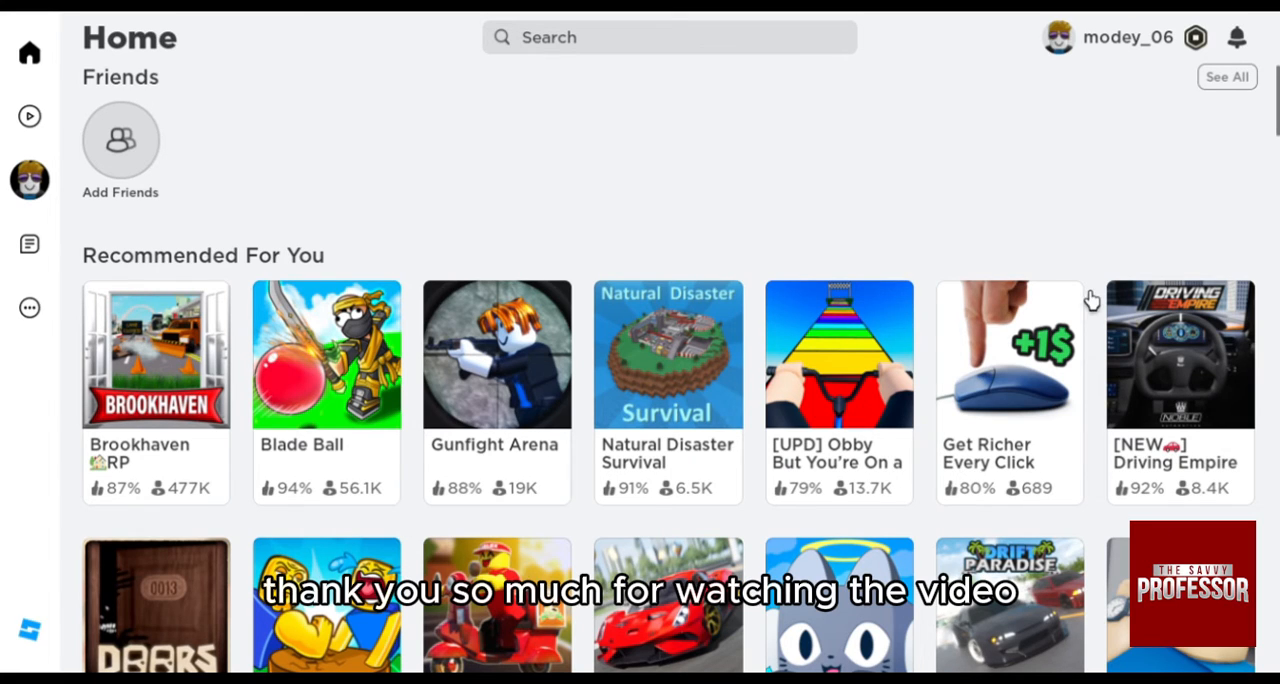
{"action": "mouse_move", "coordinate": [1075, 267]}
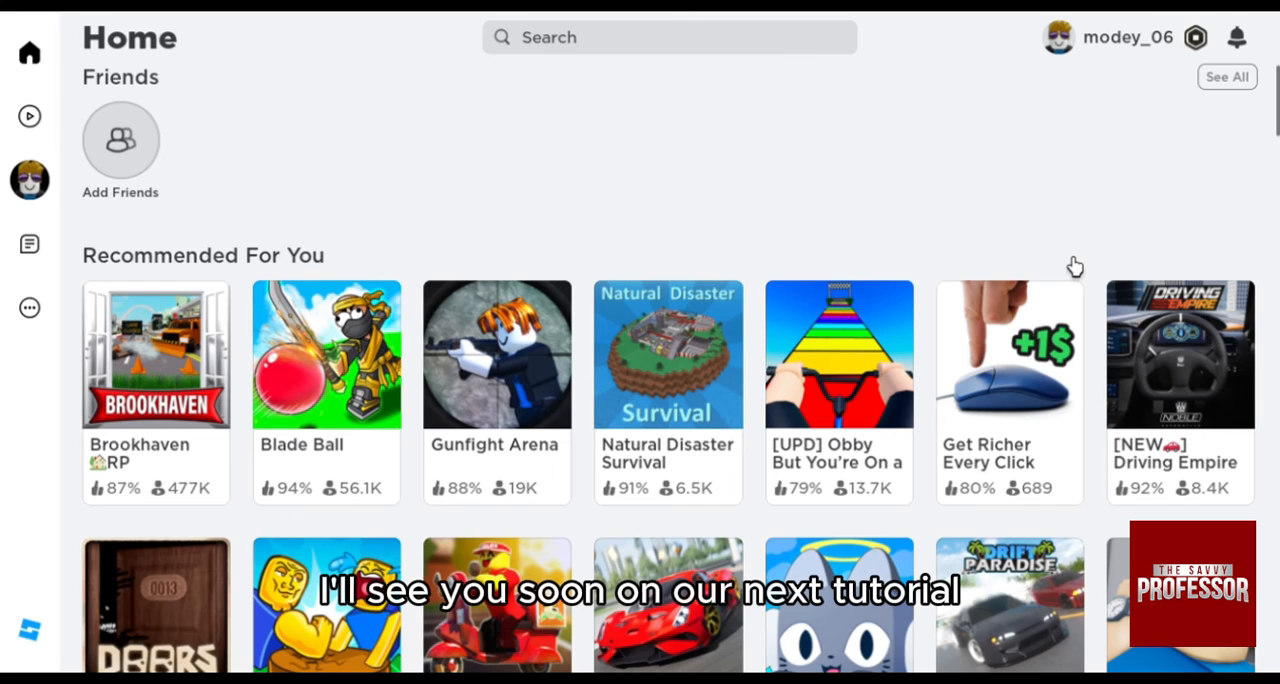